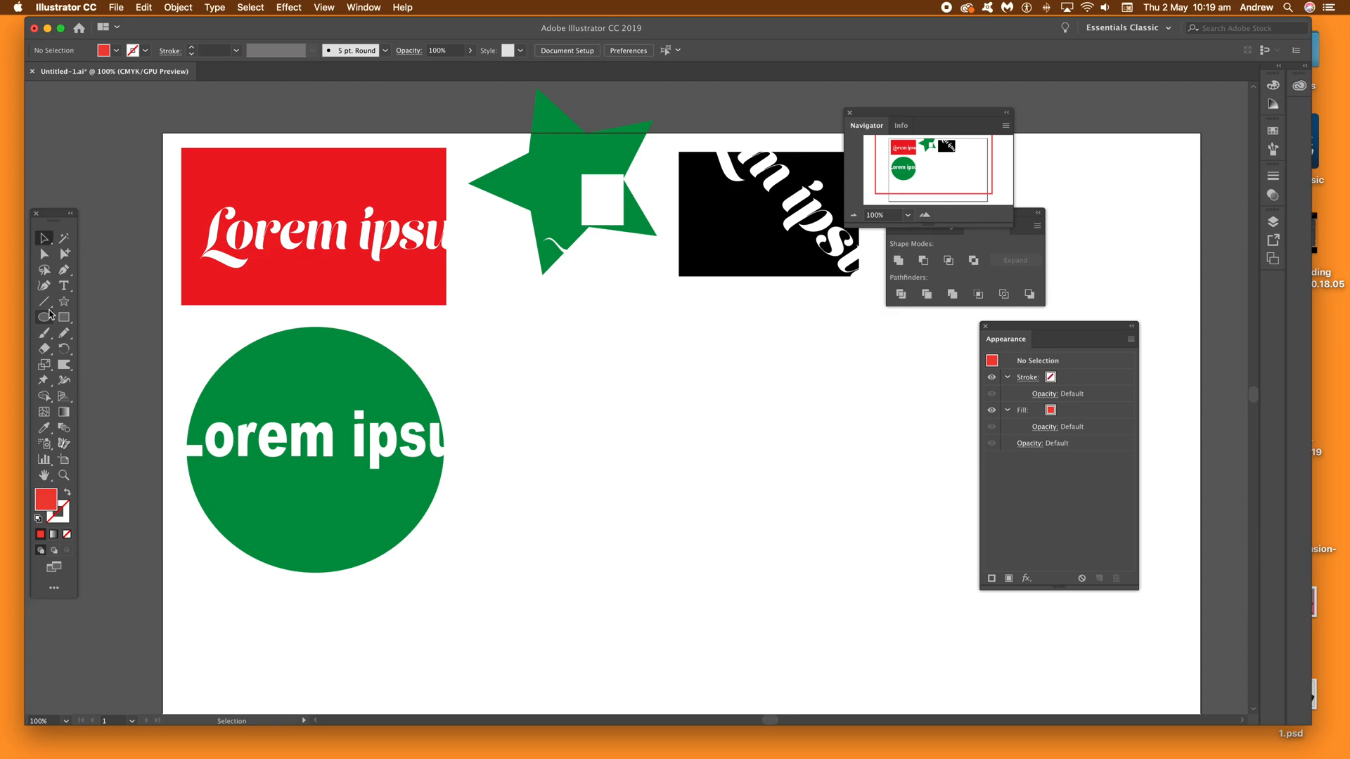
# Draw a red-filled rectangle below the star with the Rectangle Tool.
pyautogui.click(63, 316)
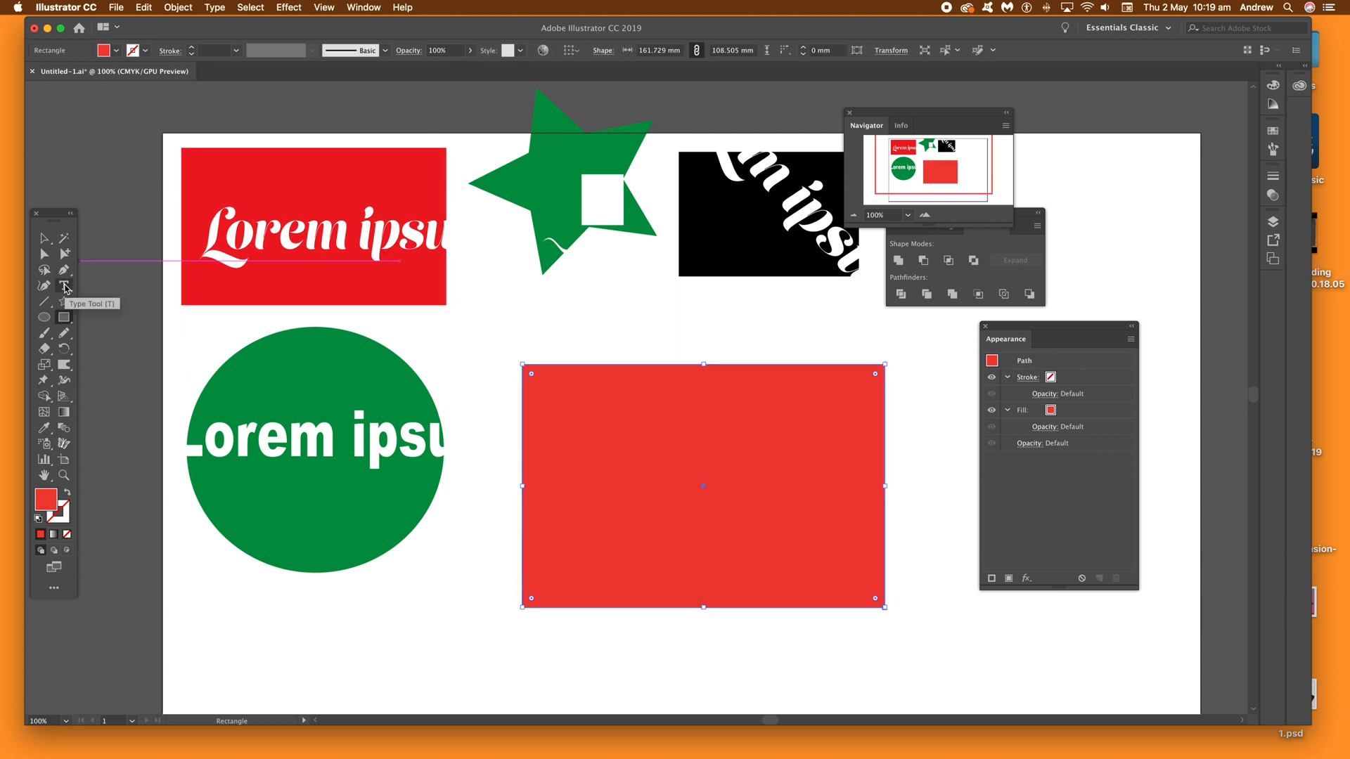
# Add black 'Lorem ipsum' text across the rectangle with the Type Tool.
pyautogui.click(63, 285)
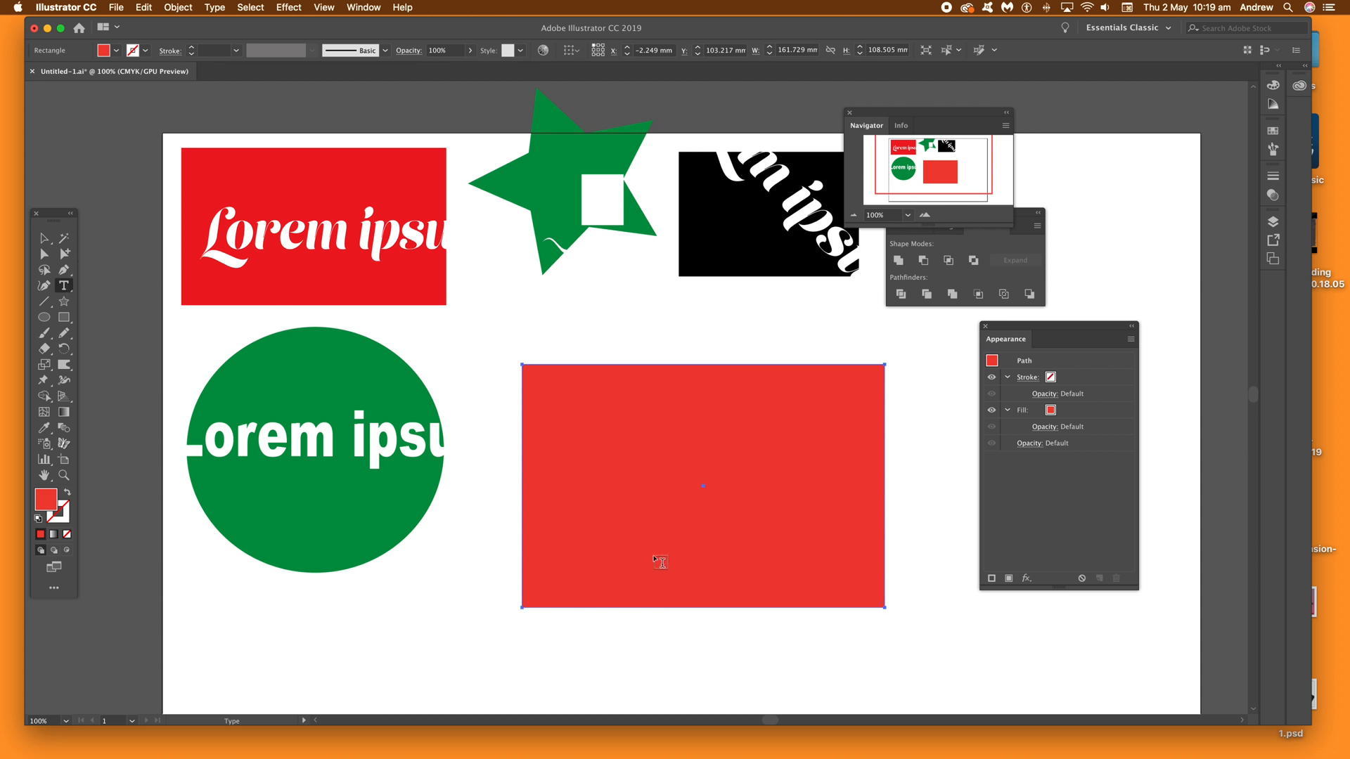
pyautogui.moveTo(637, 633)
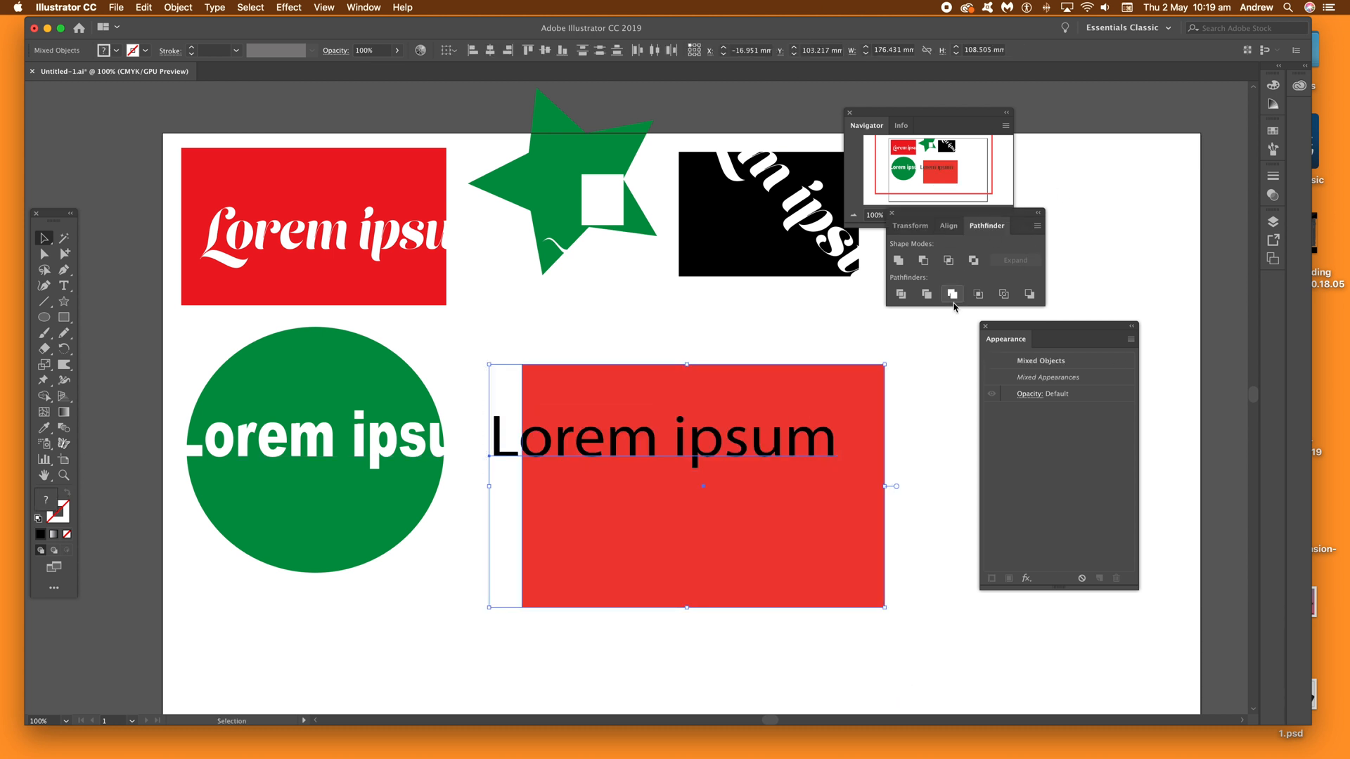
pyautogui.moveTo(924, 260)
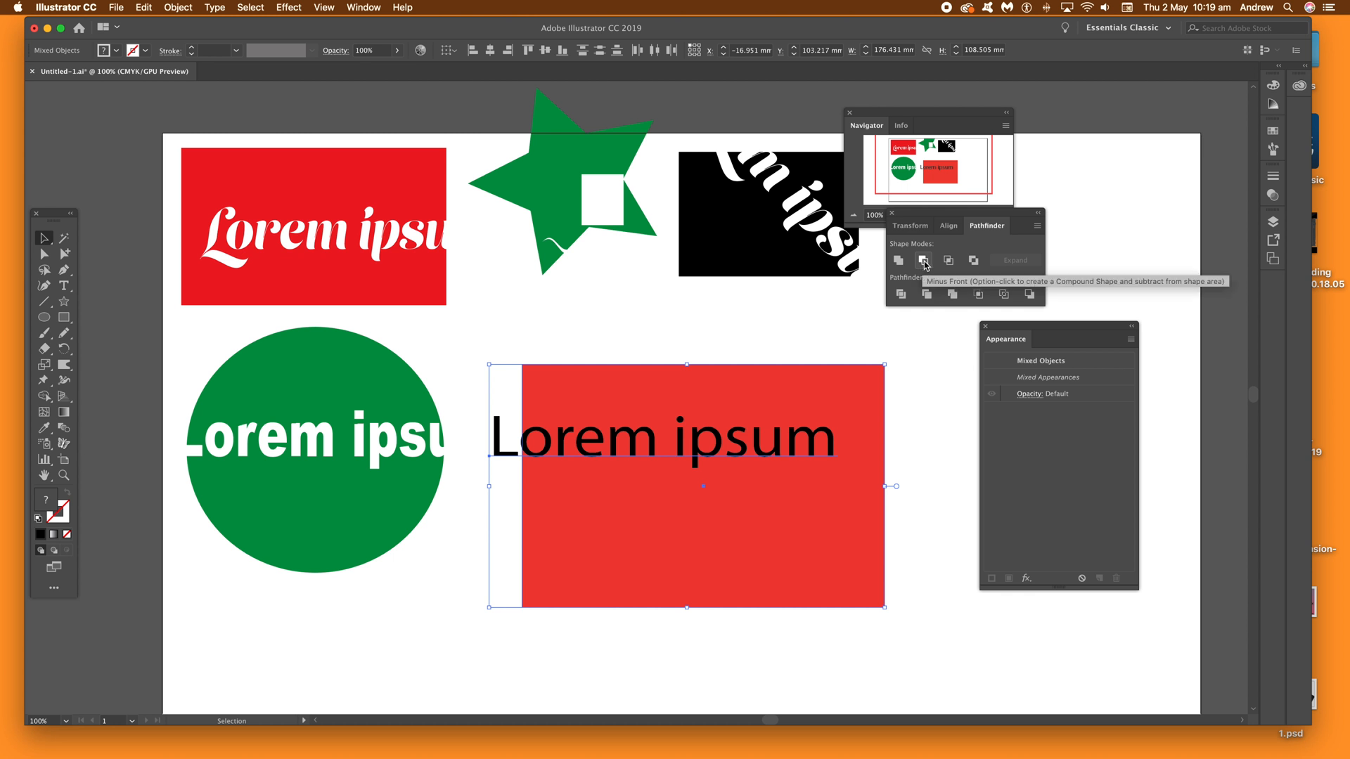
# Show the Pathfinder panel and reach the Object commands for the selected text.
pyautogui.click(363, 7)
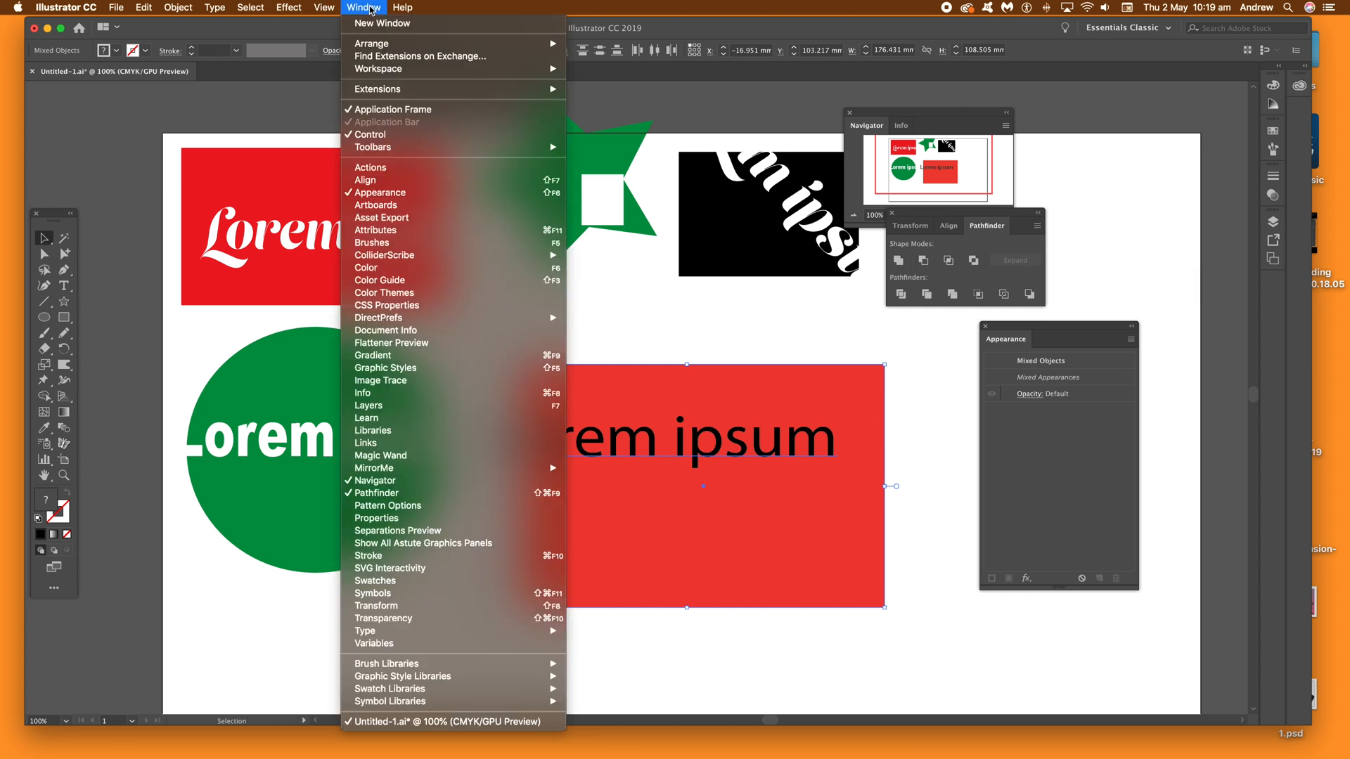
pyautogui.moveTo(465, 492)
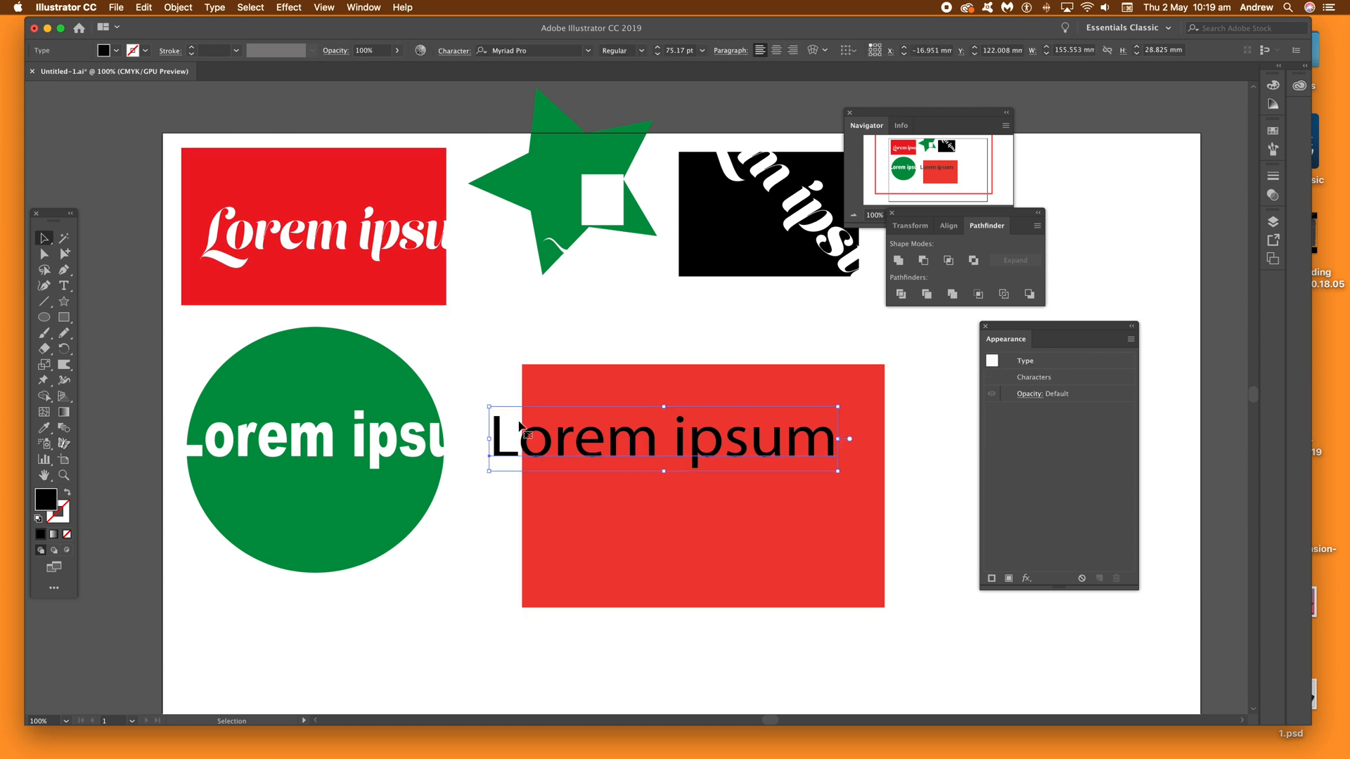
pyautogui.click(177, 7)
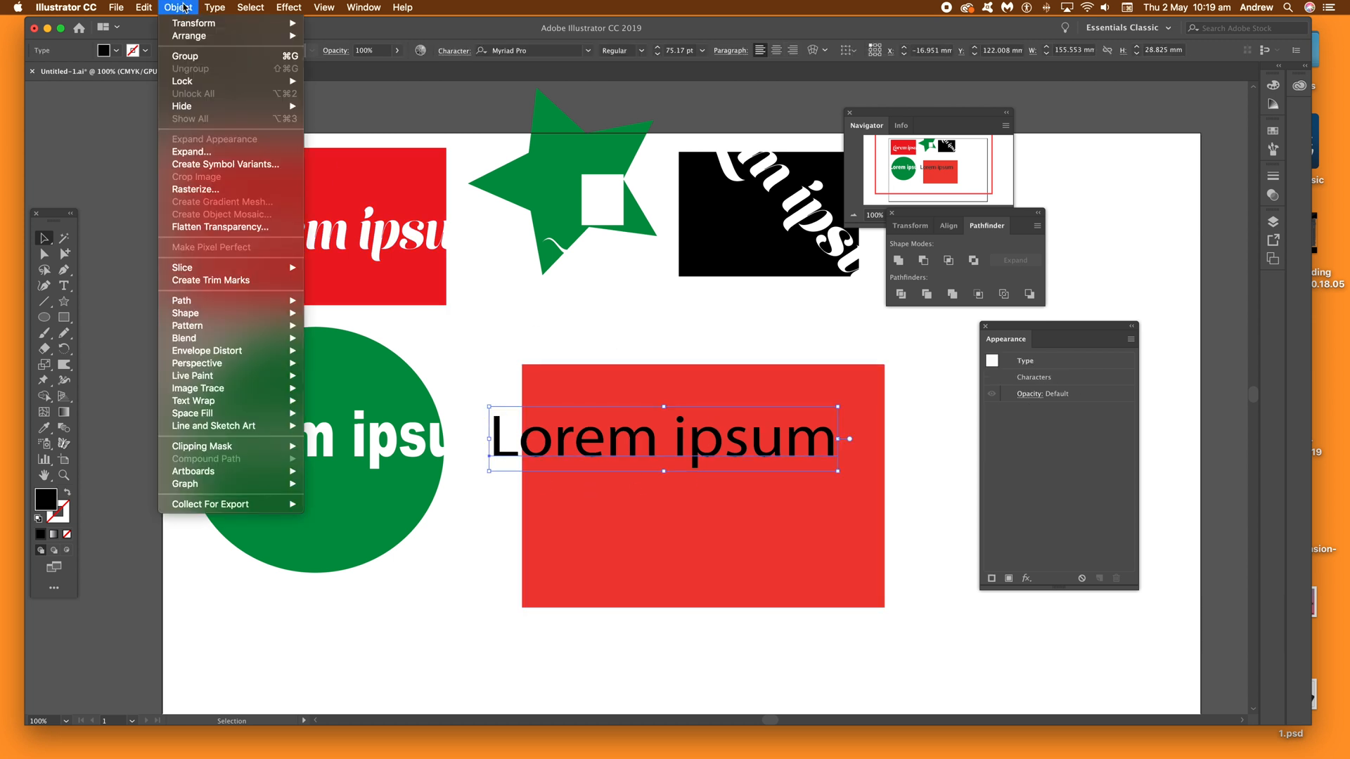
# Expand the text to shapes and knock it out of the rectangle with Minus Front.
pyautogui.click(189, 152)
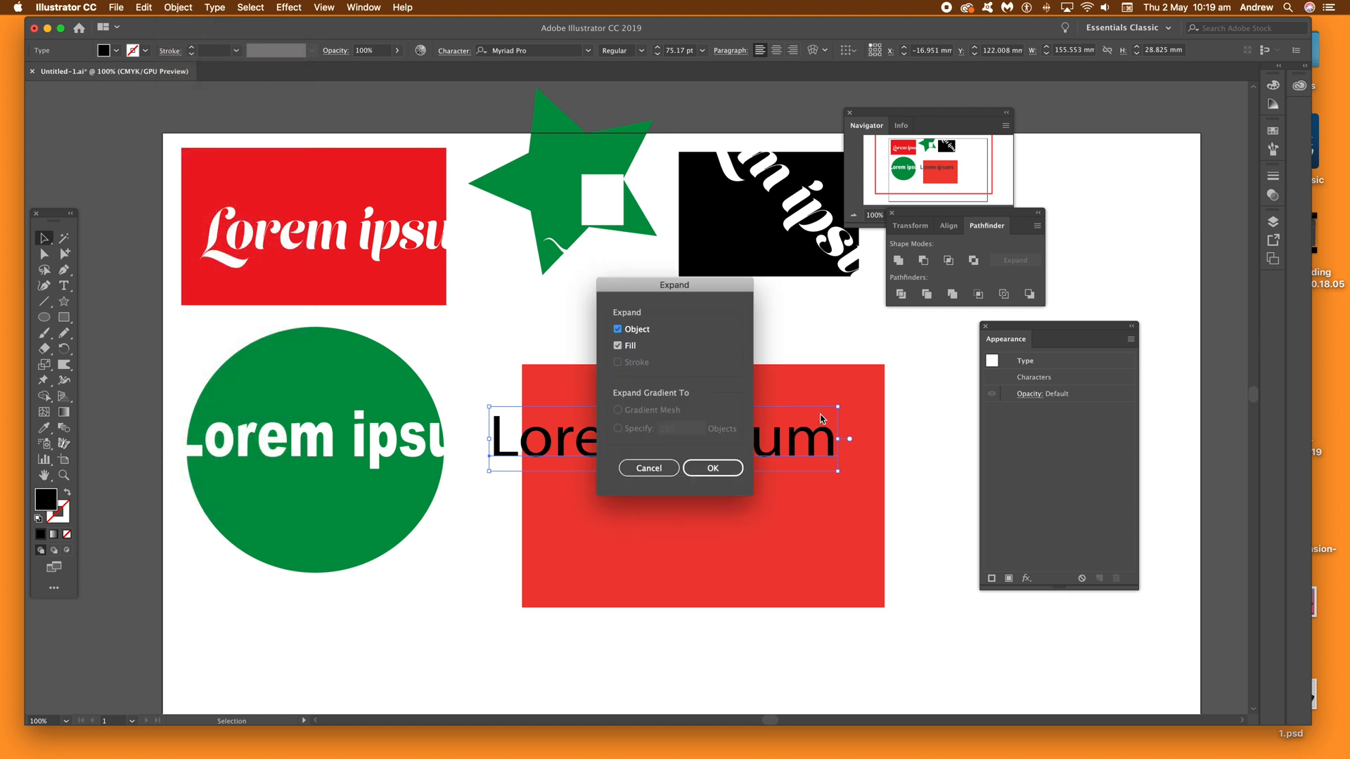
pyautogui.click(711, 467)
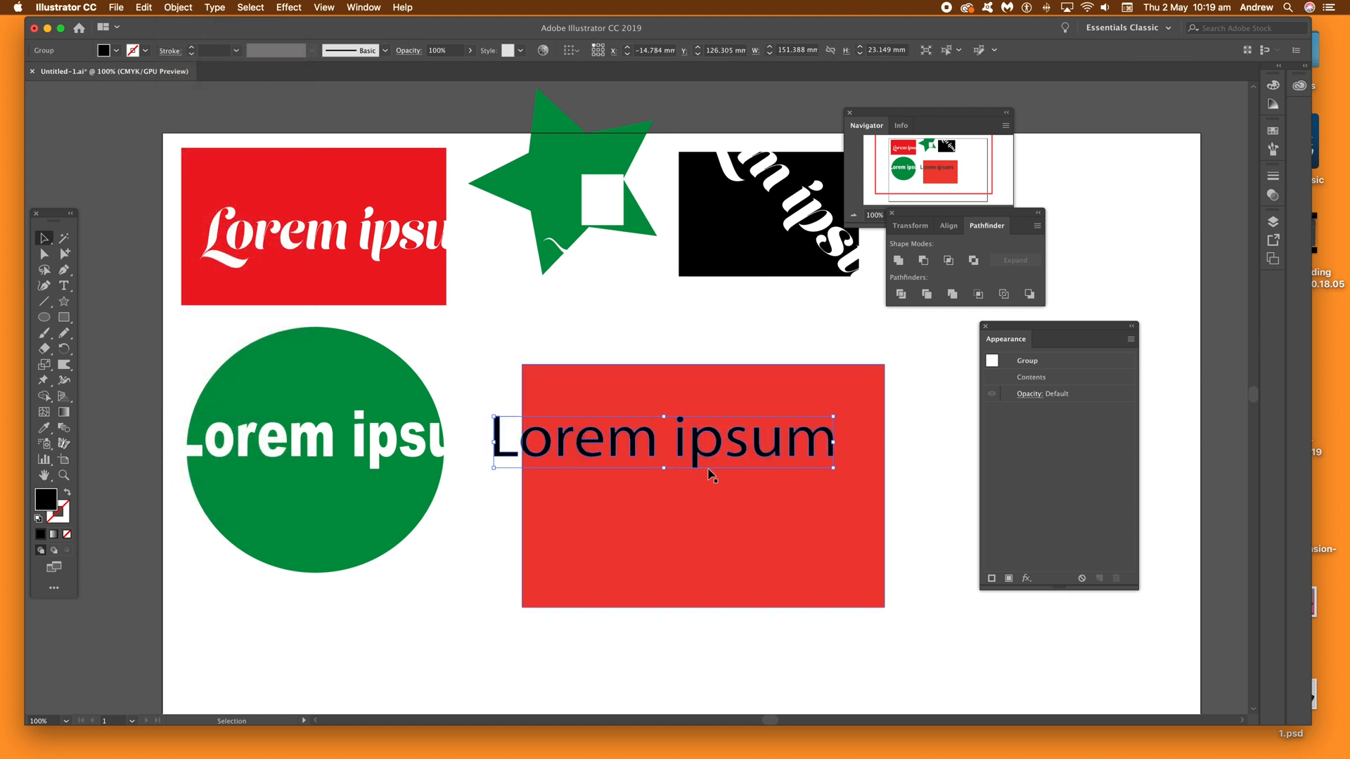
pyautogui.click(902, 633)
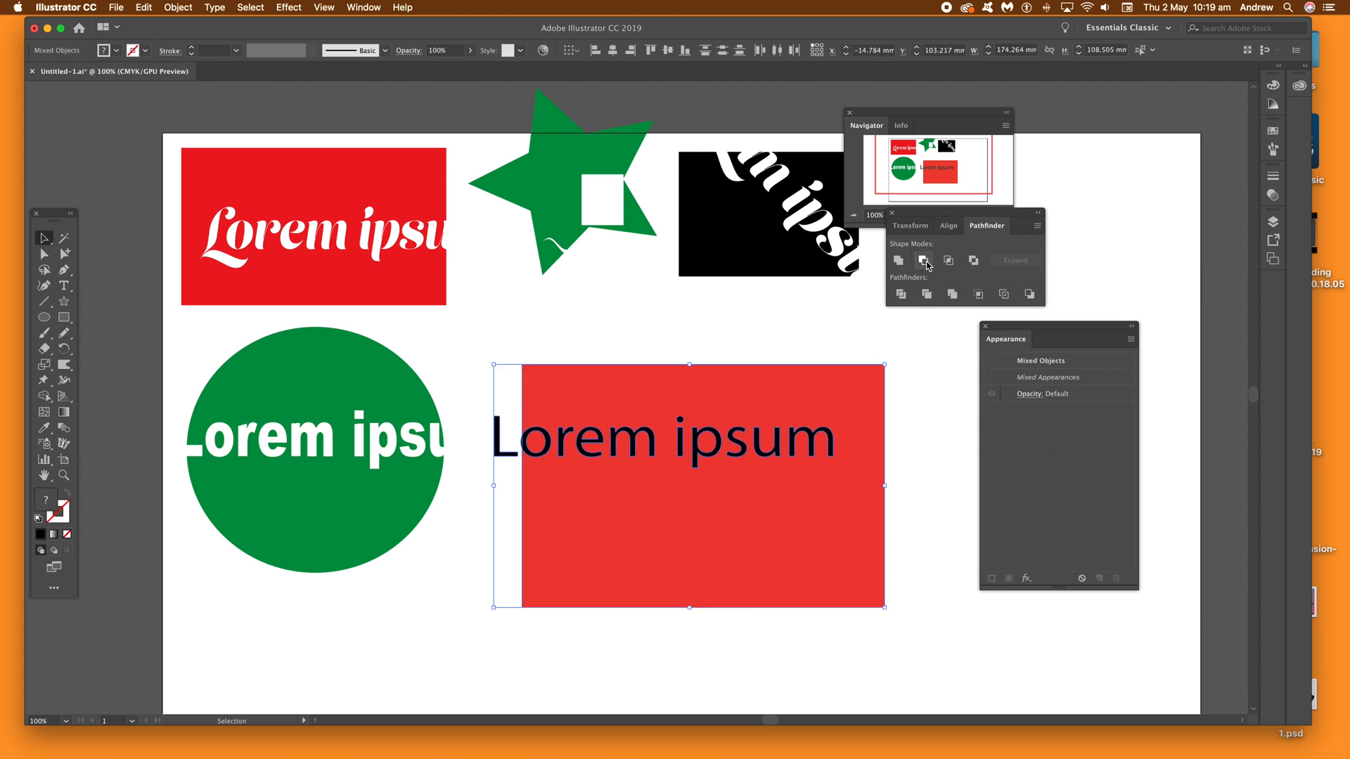
pyautogui.click(898, 260)
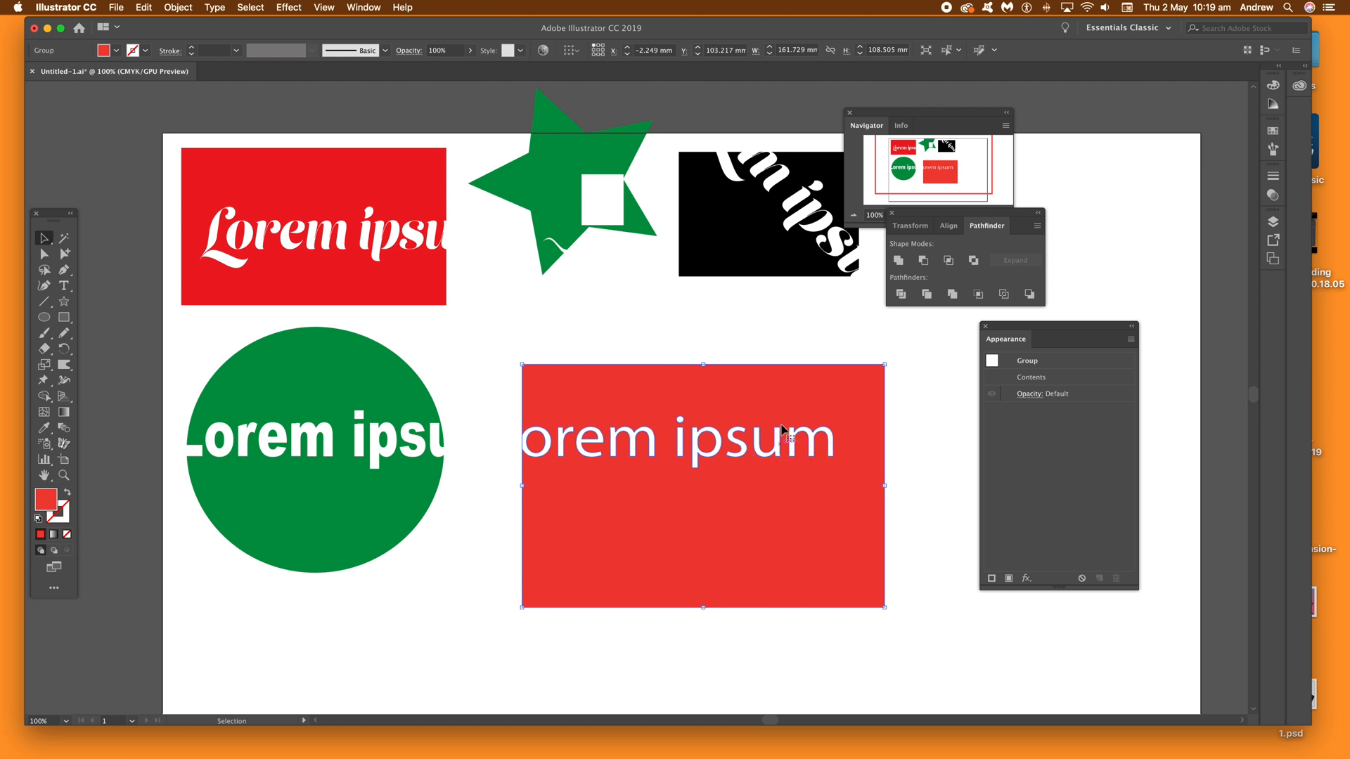
pyautogui.moveTo(860, 422)
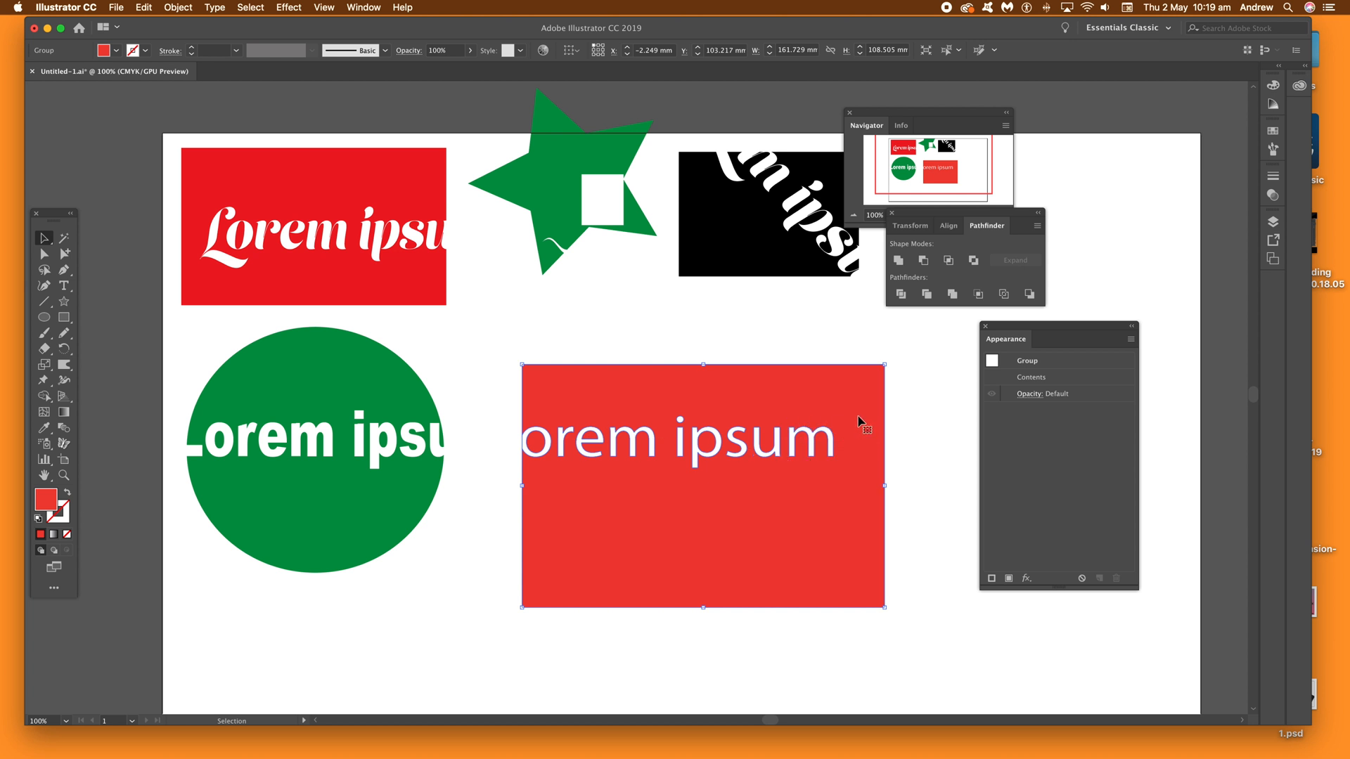
pyautogui.moveTo(598, 382)
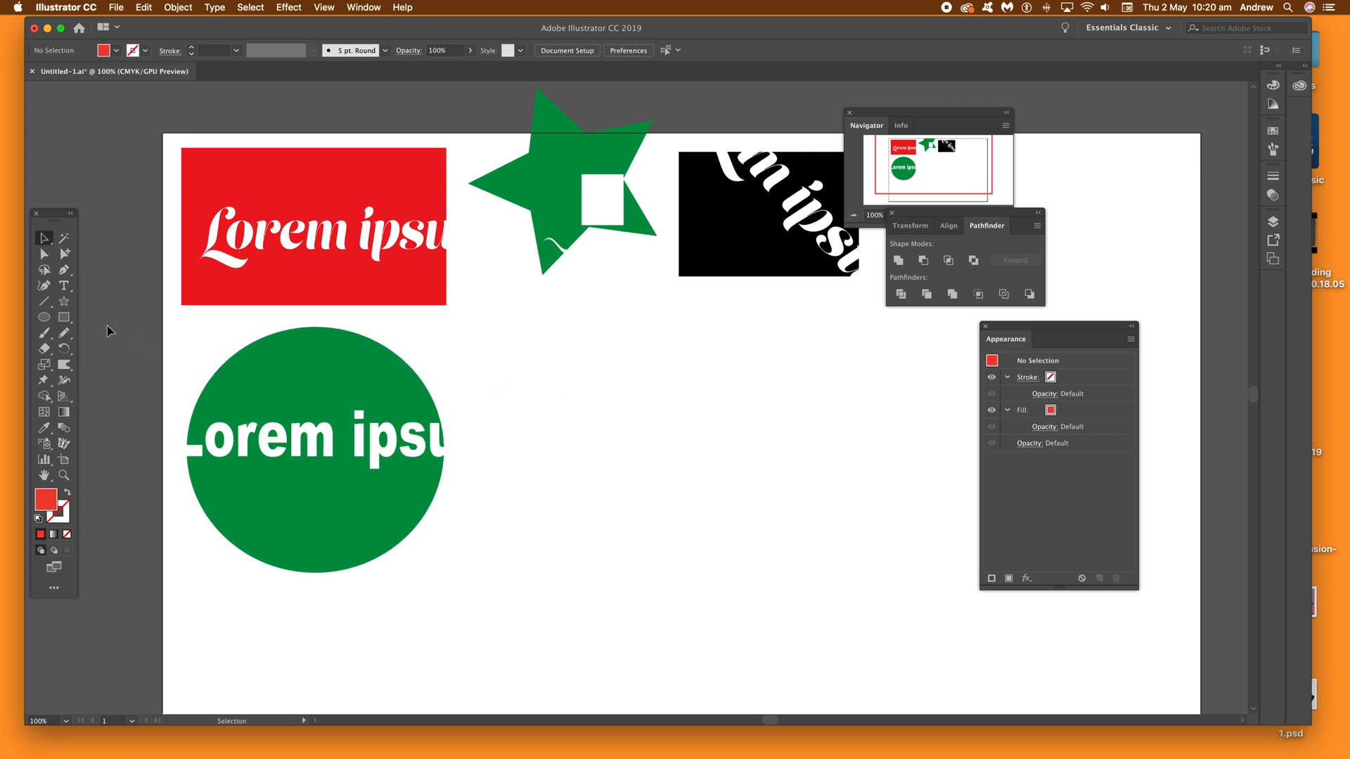
pyautogui.moveTo(64, 318)
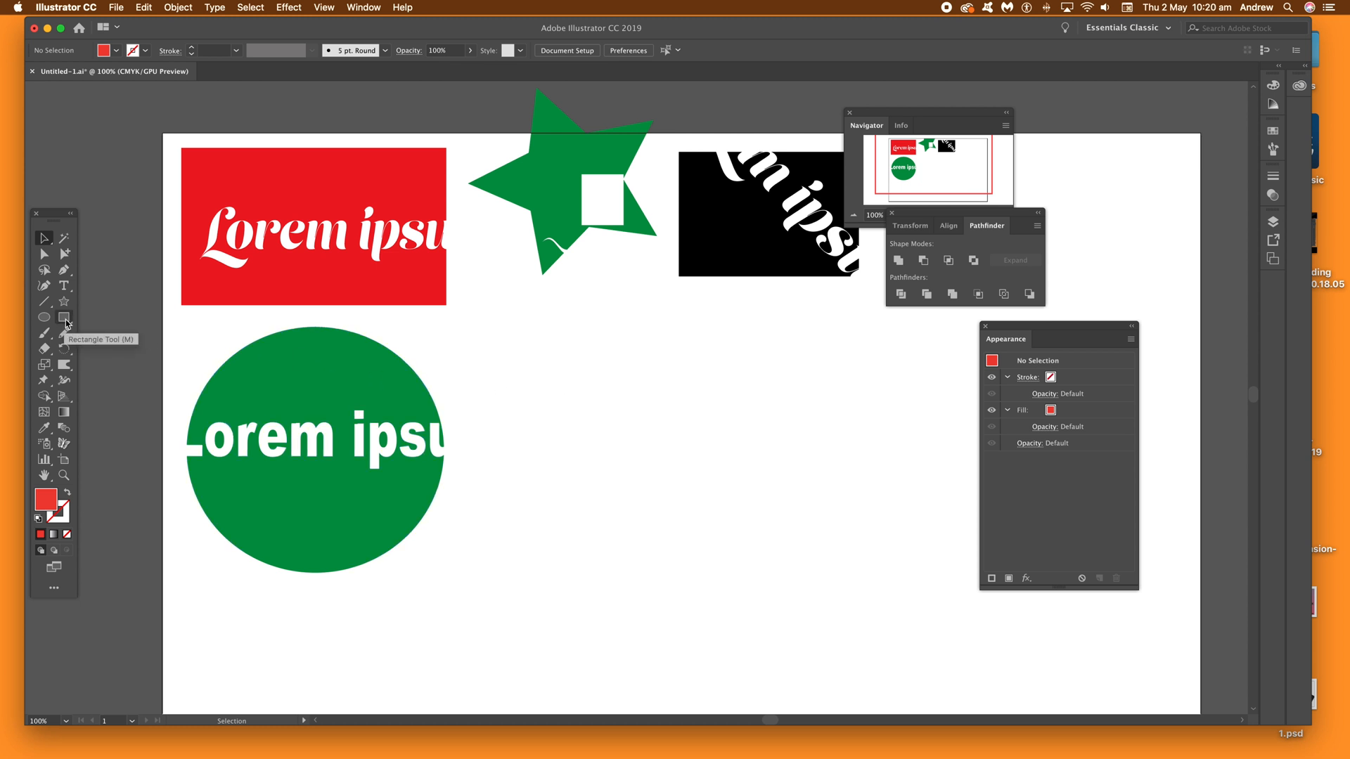
# Draw a second red rectangle with 'Lorem ipsum' text and select both objects.
pyautogui.click(63, 318)
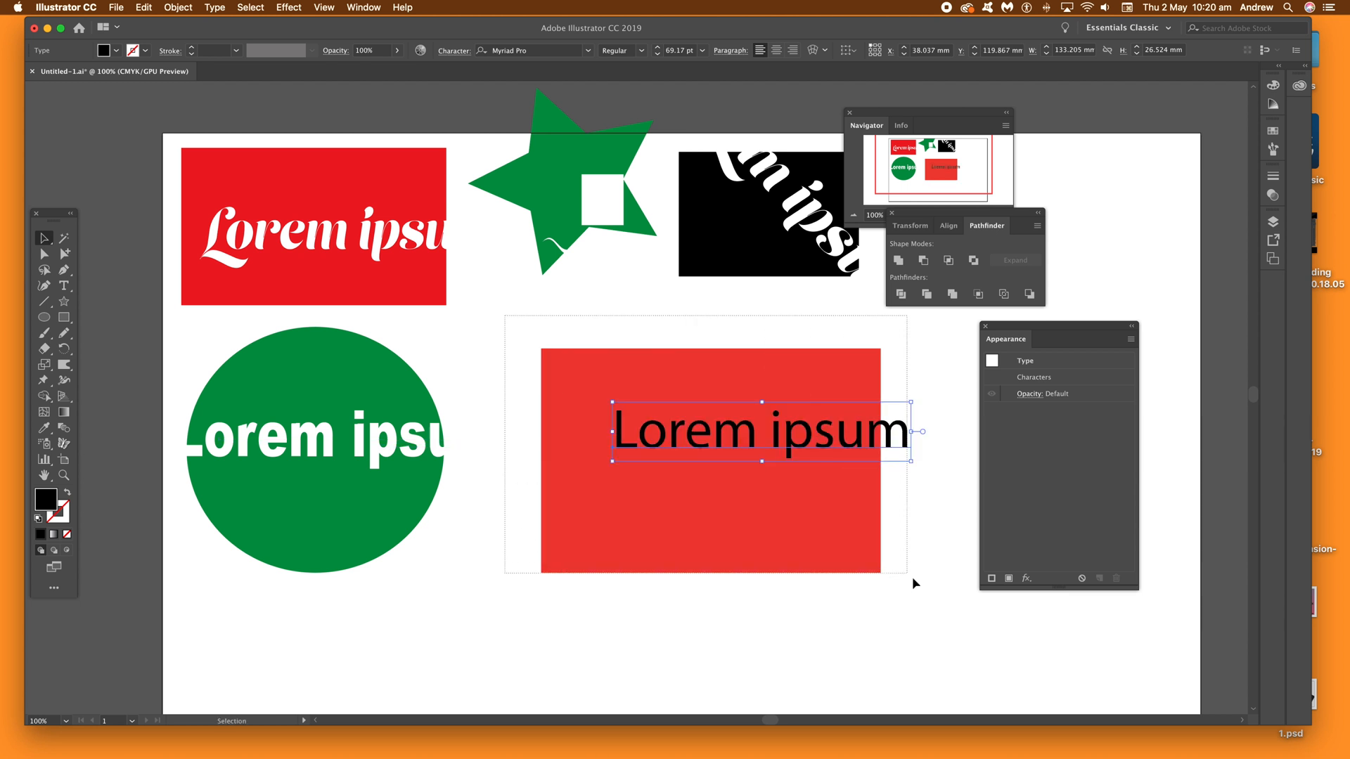
pyautogui.click(177, 7)
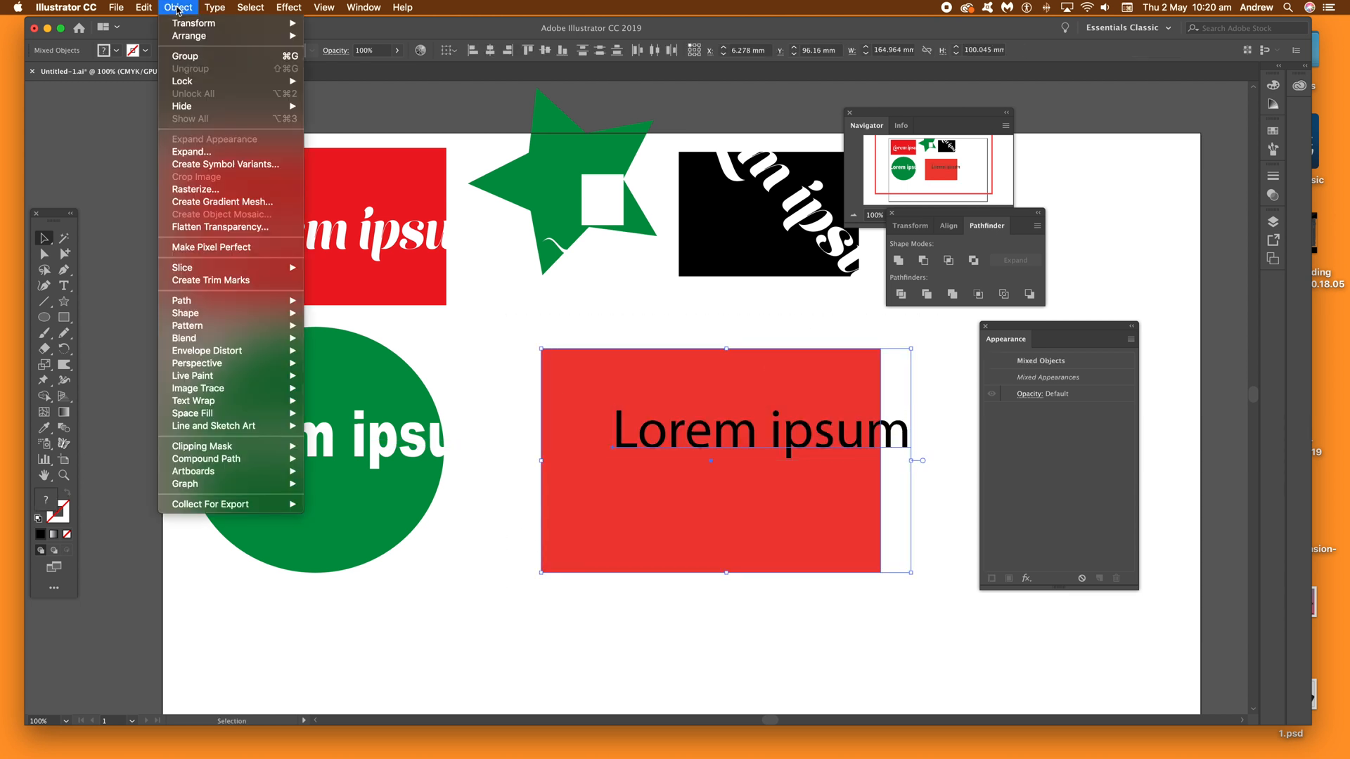
# Group the text and rectangle and apply Effect > Pathfinder > Subtract as a live knockout.
pyautogui.click(184, 56)
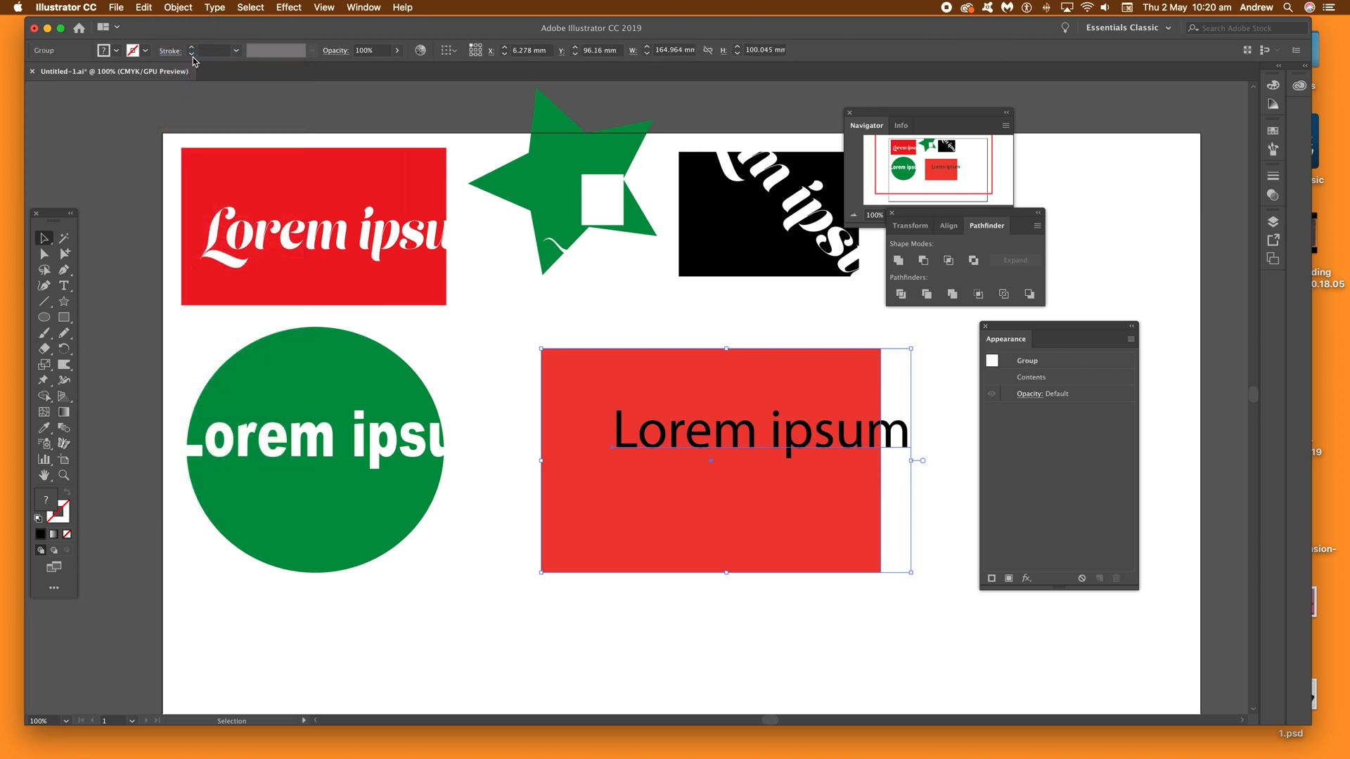
pyautogui.moveTo(296, 7)
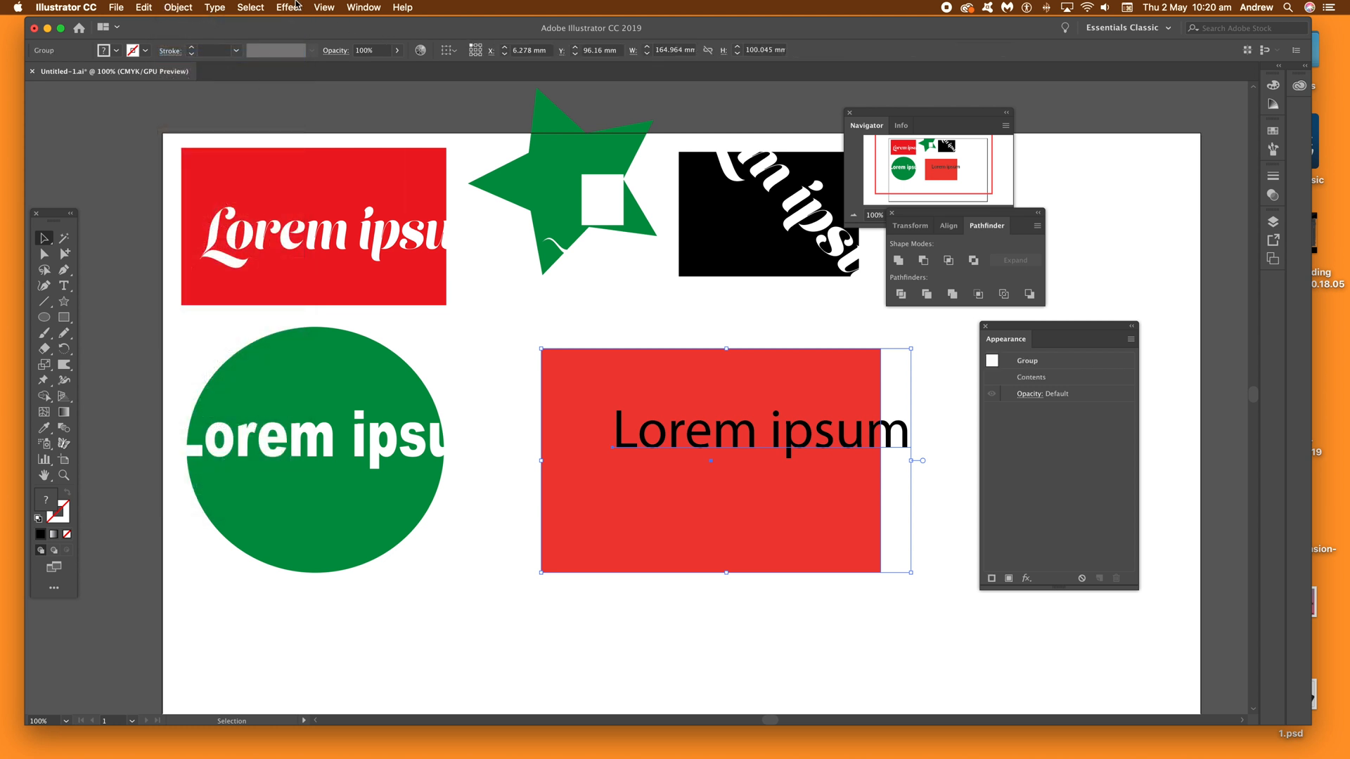
pyautogui.click(288, 7)
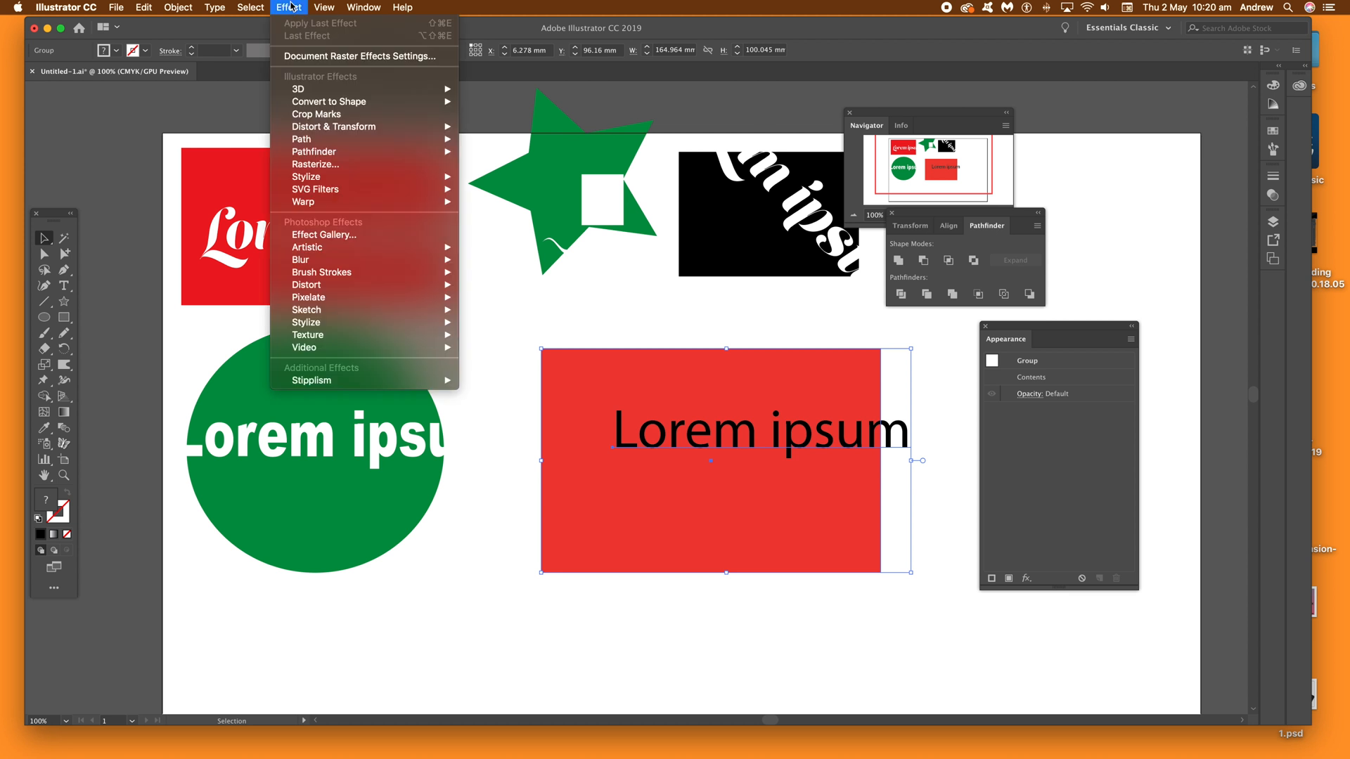
pyautogui.moveTo(313, 152)
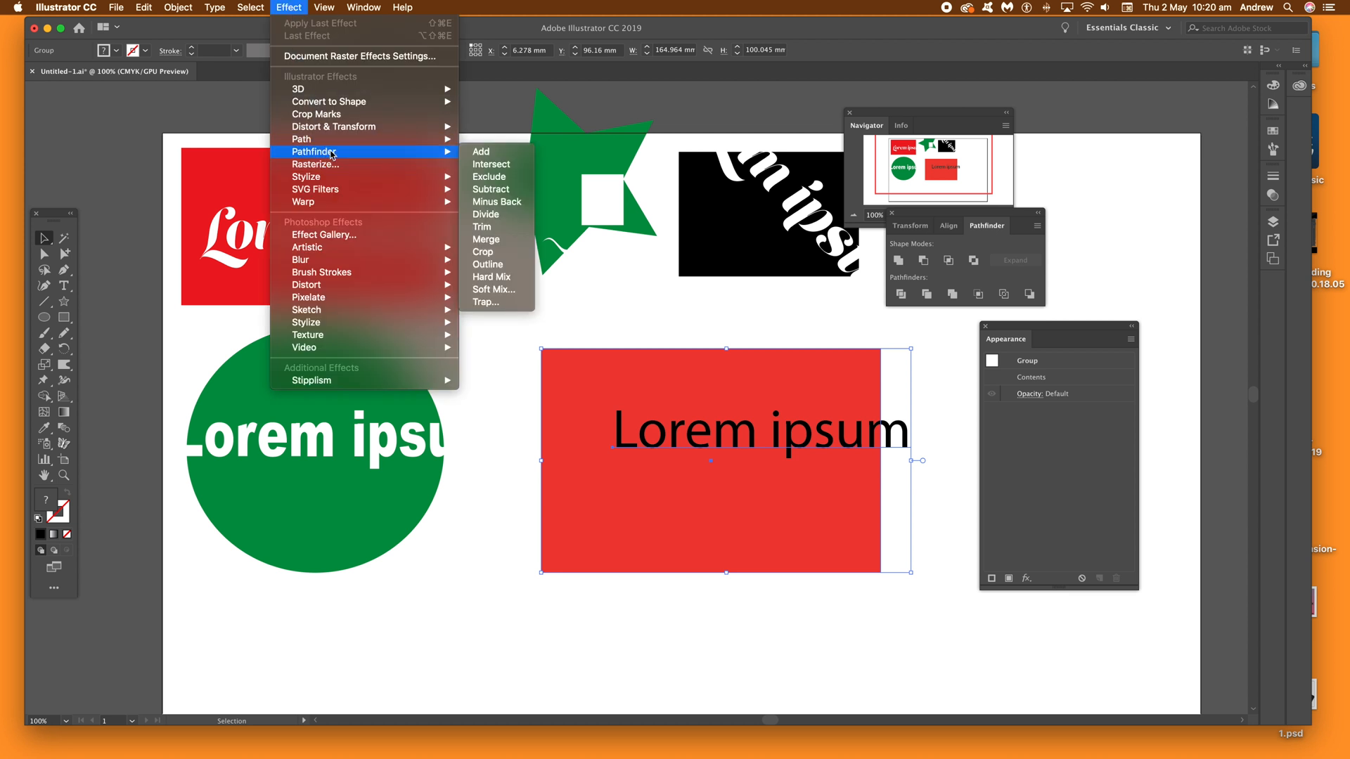
pyautogui.moveTo(500, 195)
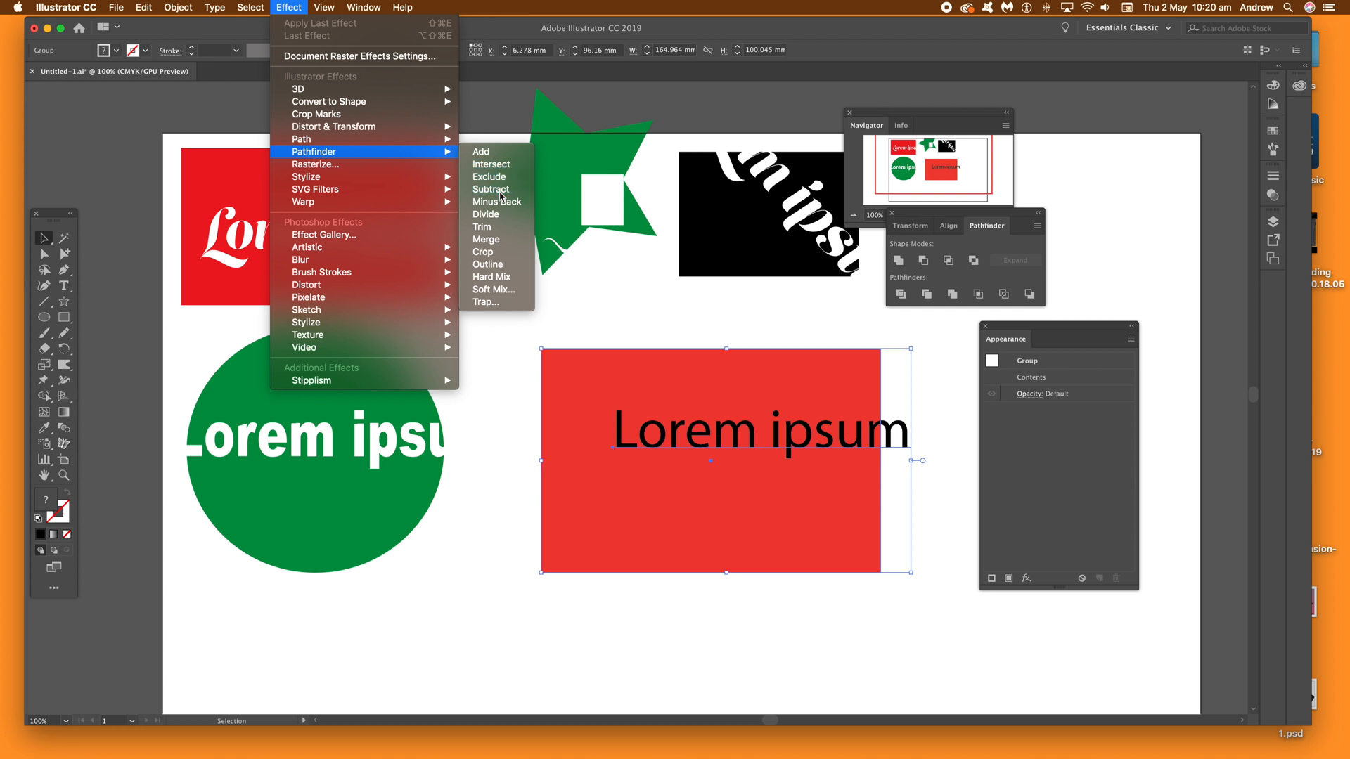
pyautogui.click(491, 188)
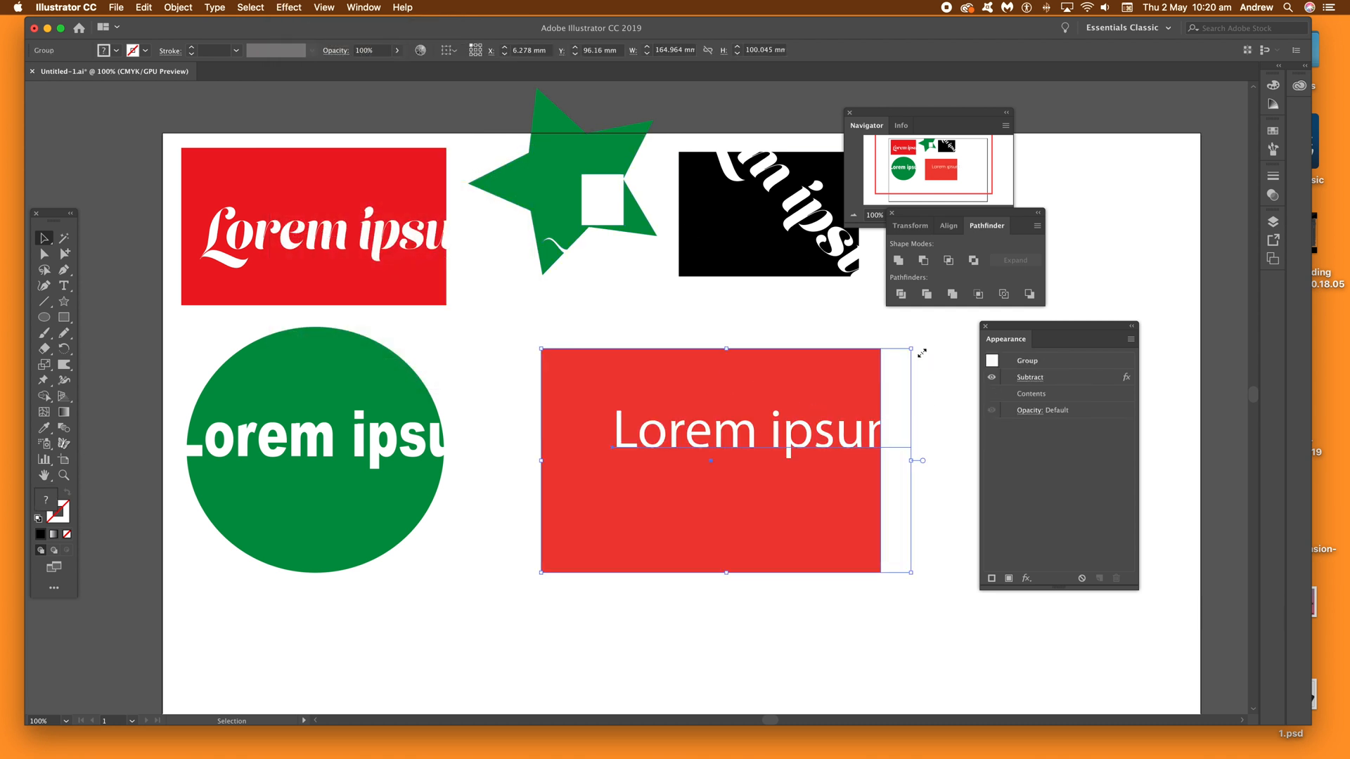
pyautogui.moveTo(179, 7)
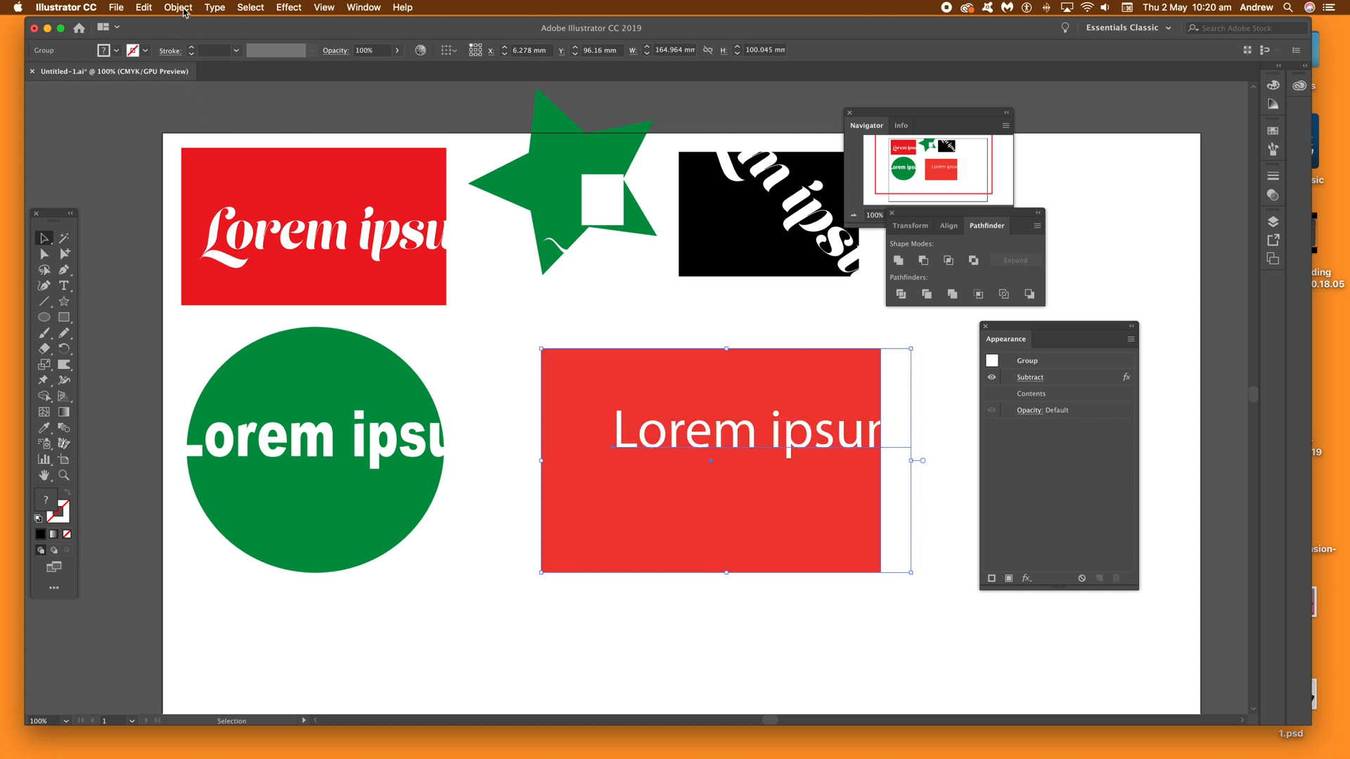
# Inside the group, rotate the 'Lorem ipsum' text diagonally, then leave isolation mode.
pyautogui.click(177, 7)
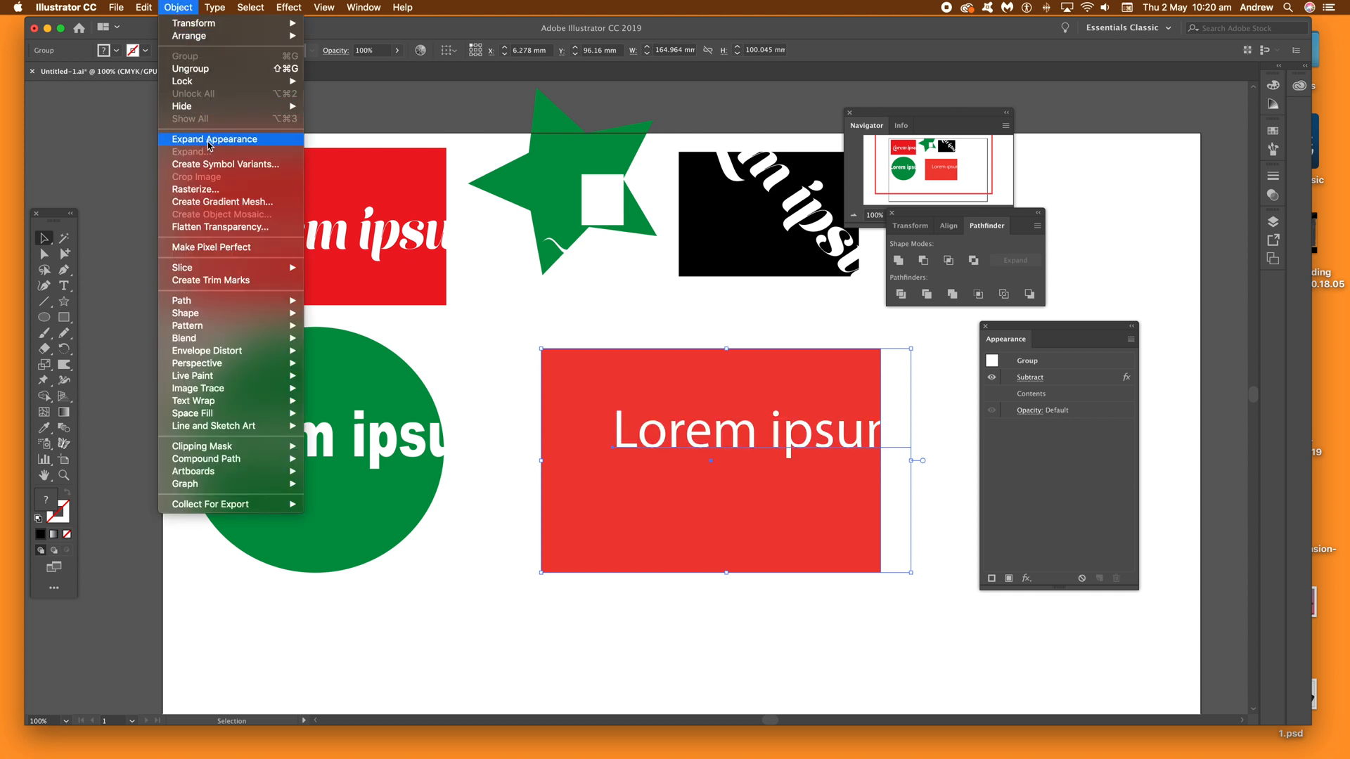
pyautogui.click(214, 139)
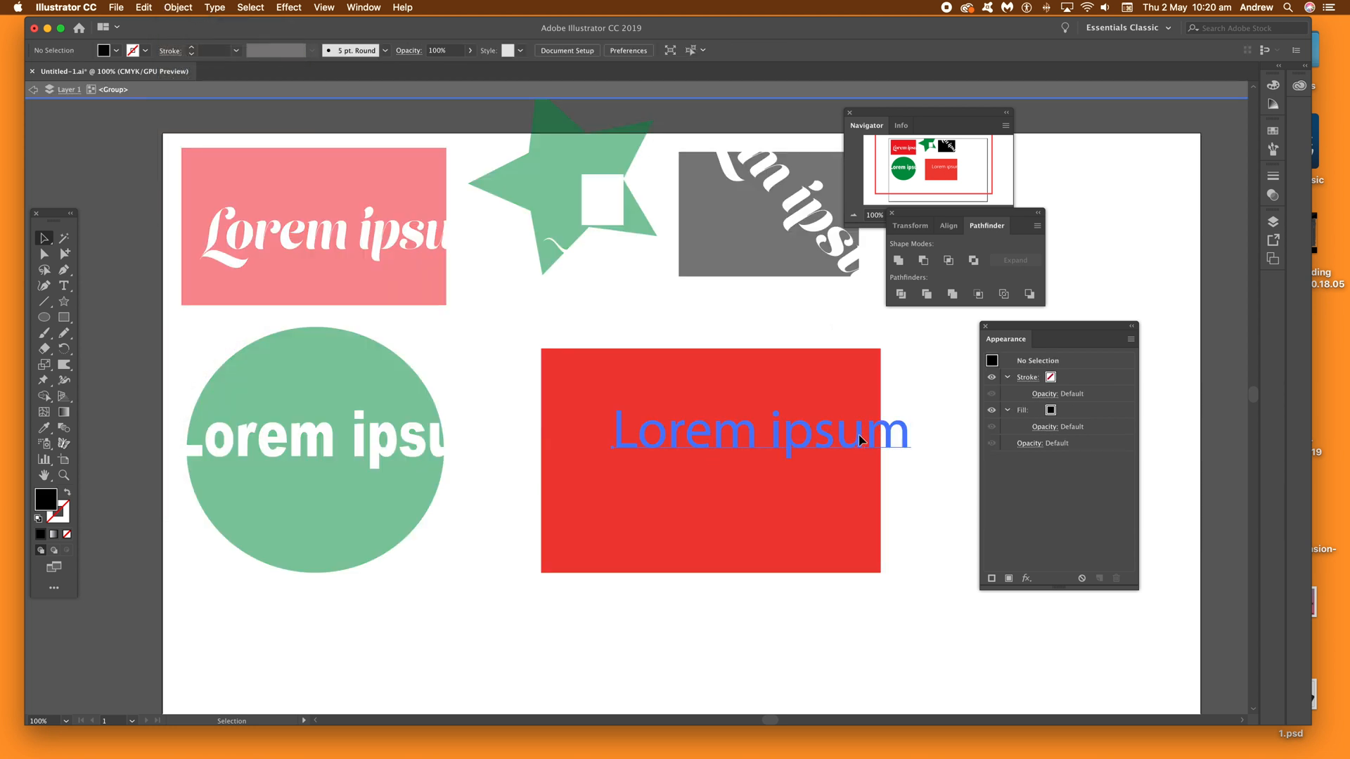
pyautogui.click(758, 431)
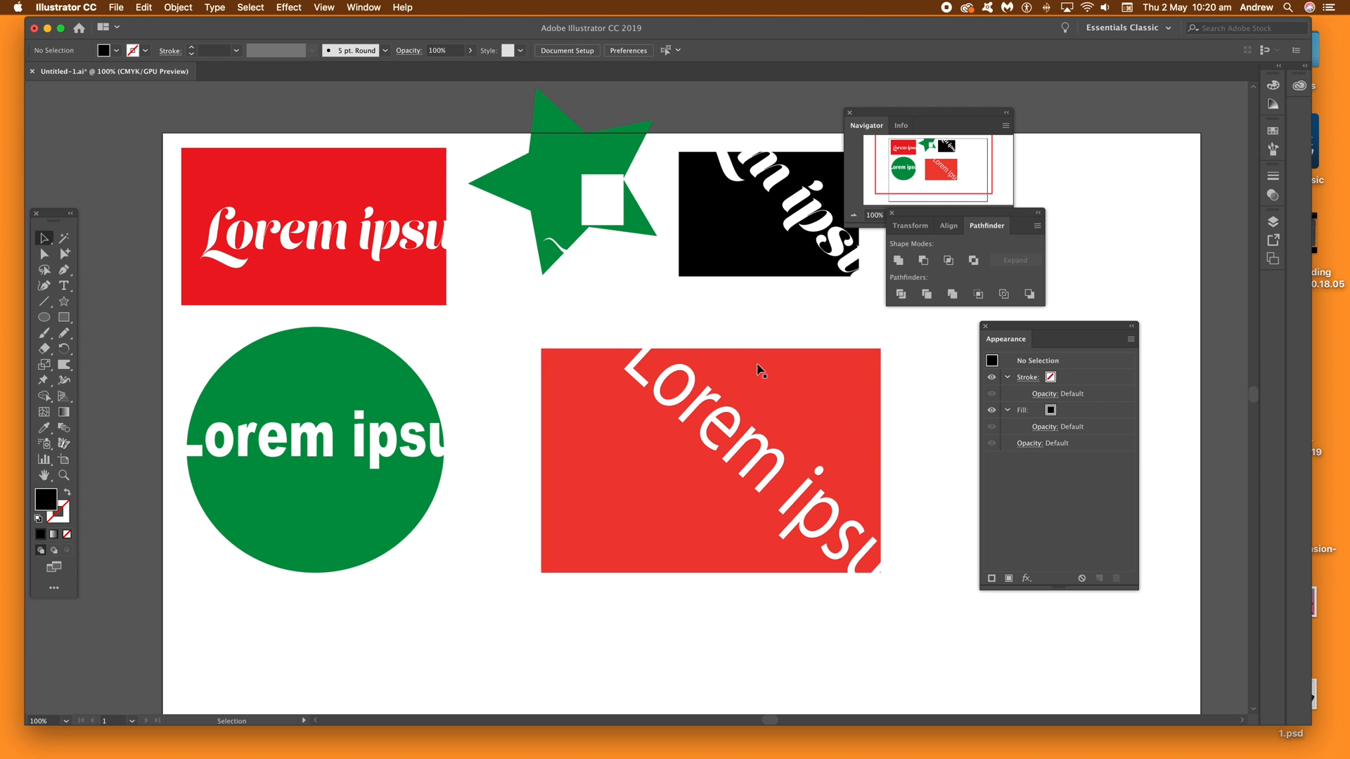
pyautogui.click(731, 378)
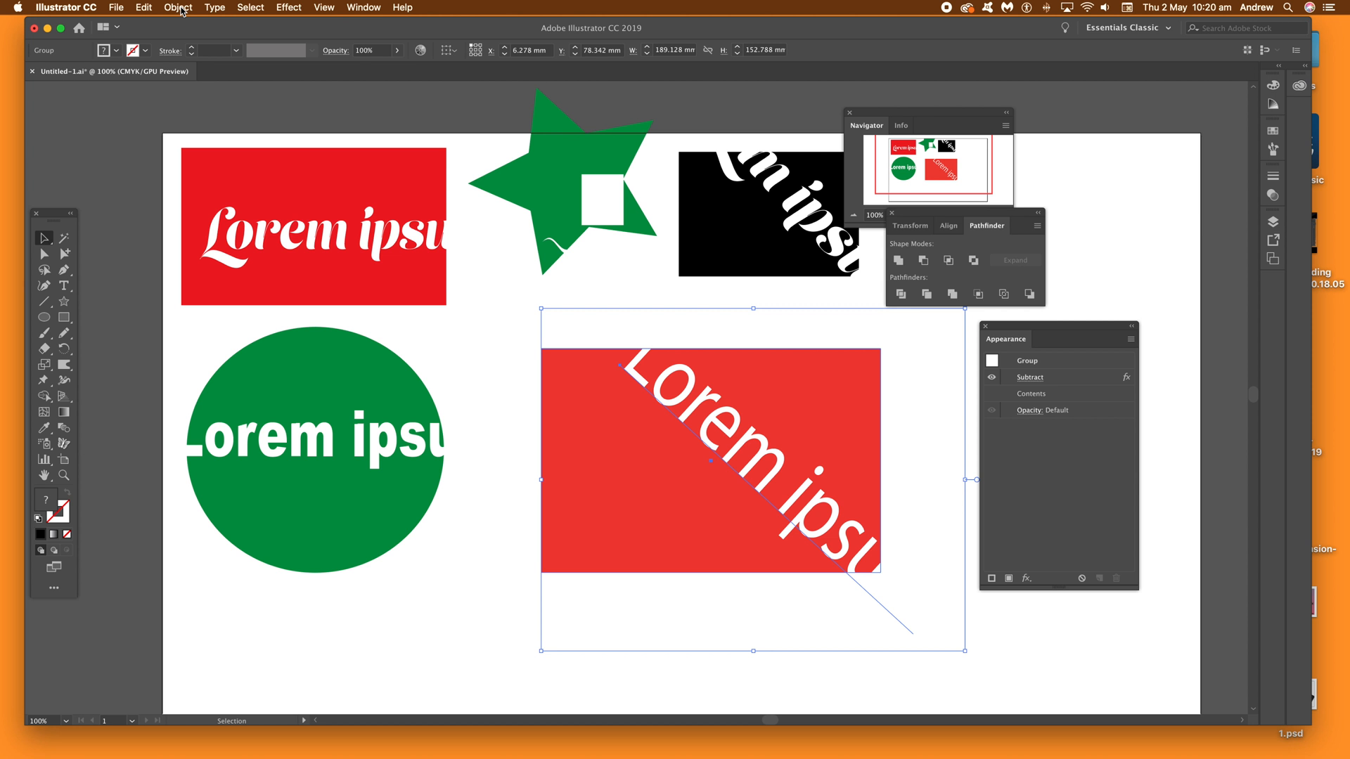
# Expand Appearance on the group so the diagonal cutout becomes permanent shapes.
pyautogui.click(177, 7)
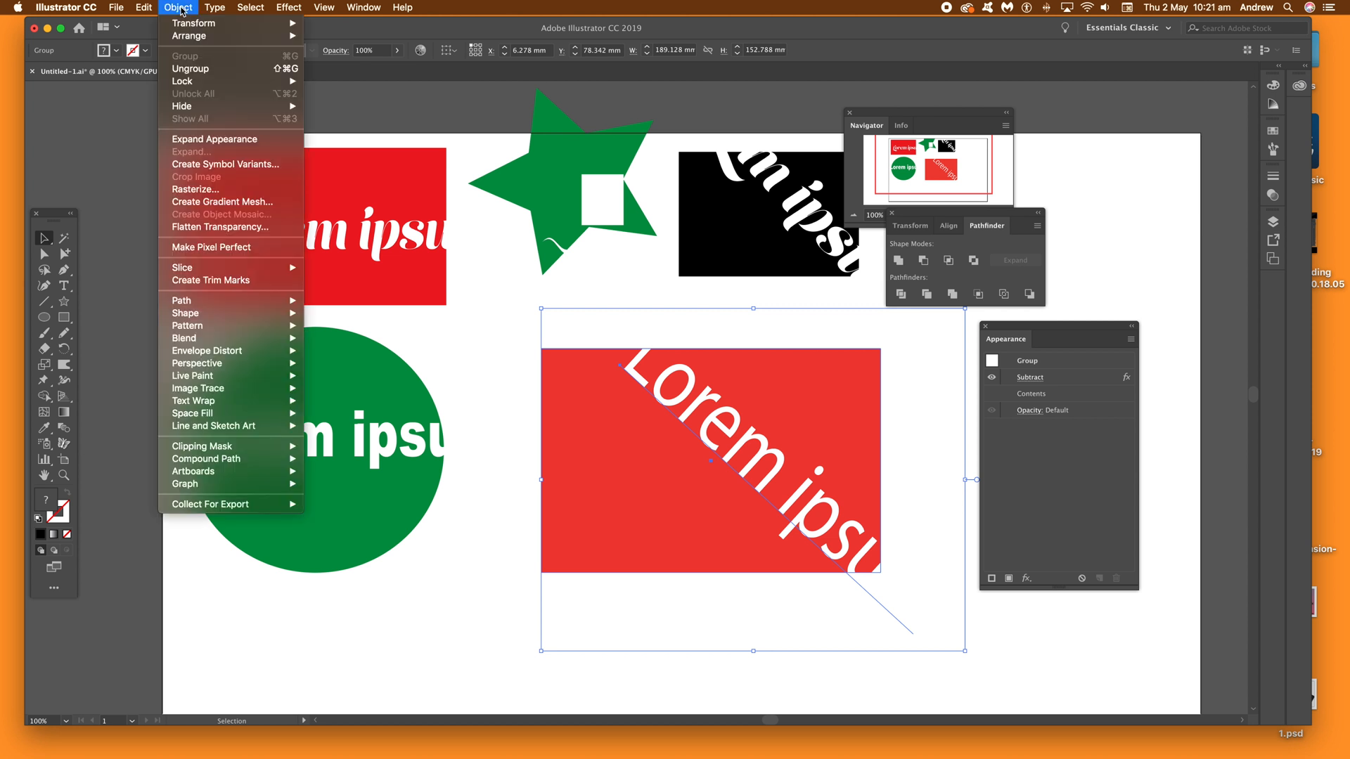
pyautogui.moveTo(183, 23)
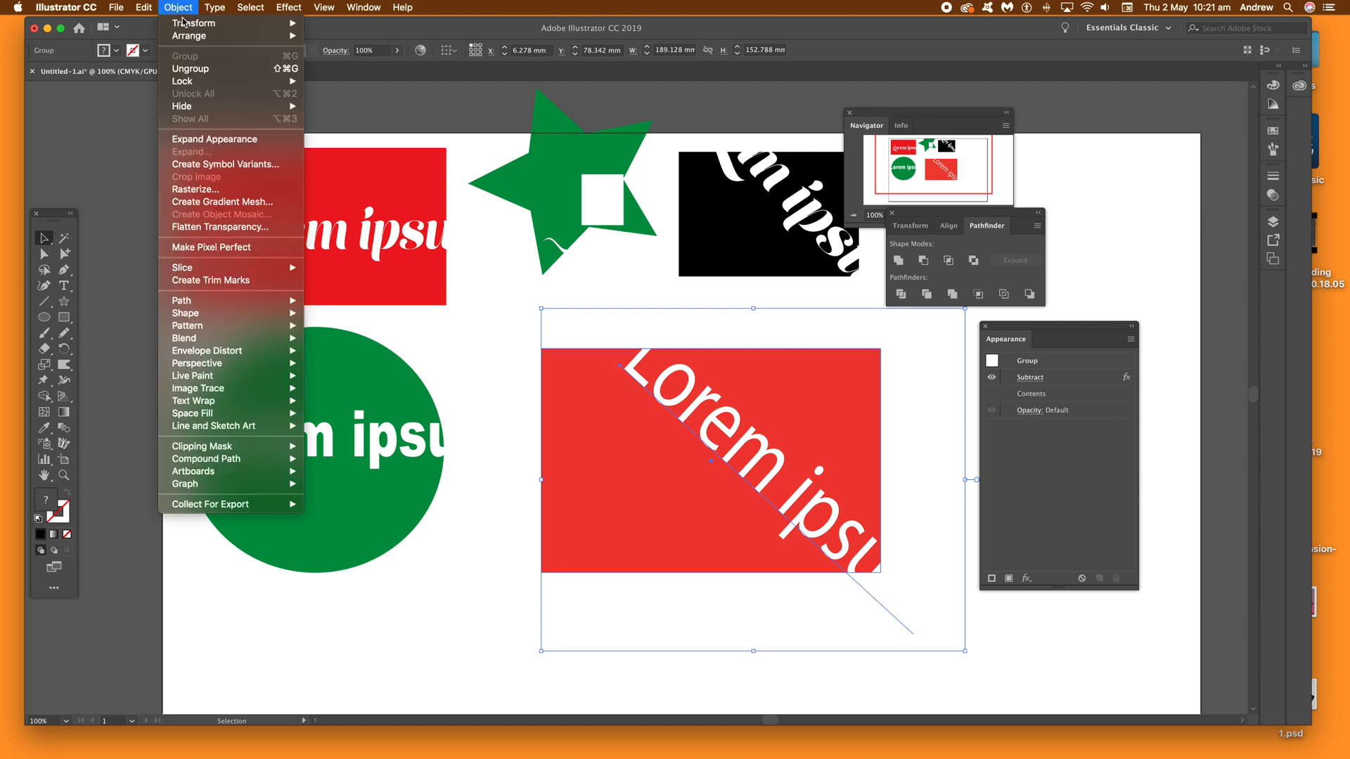
pyautogui.click(214, 139)
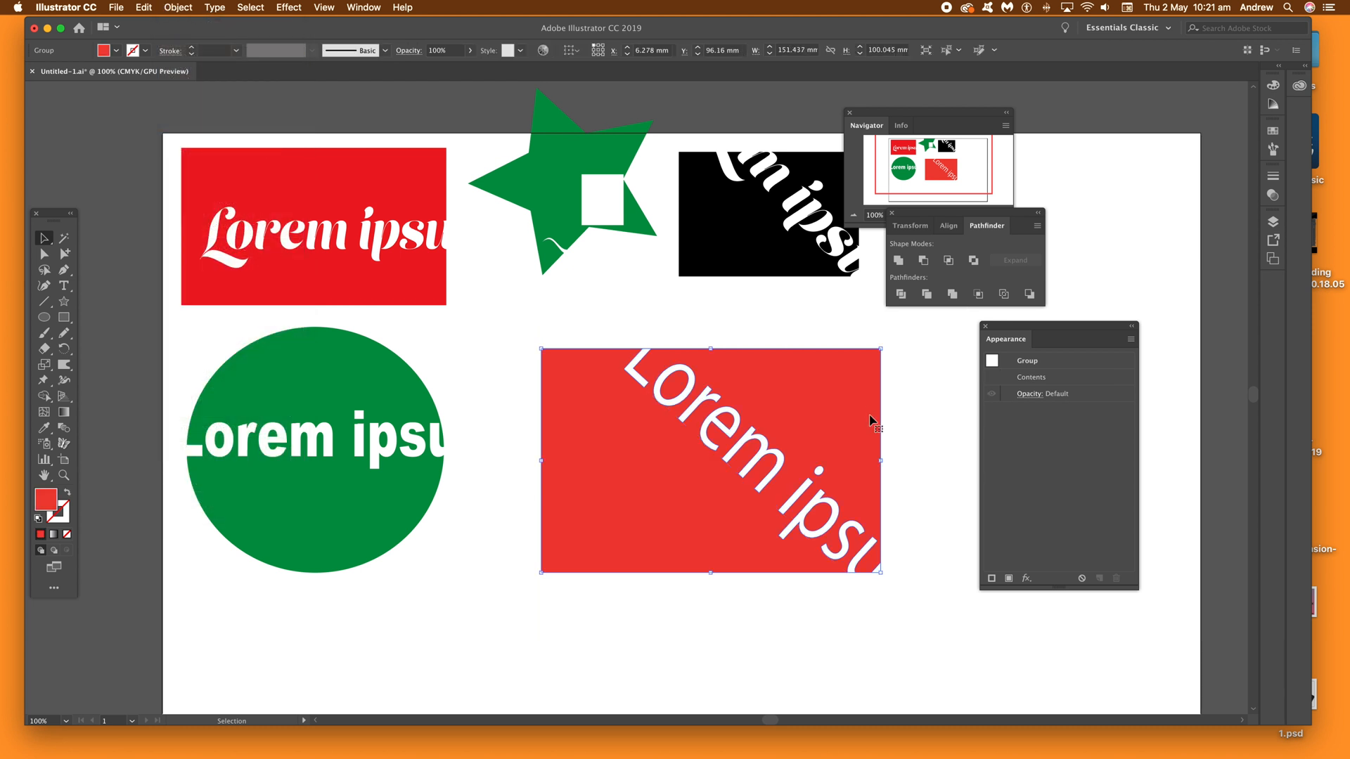